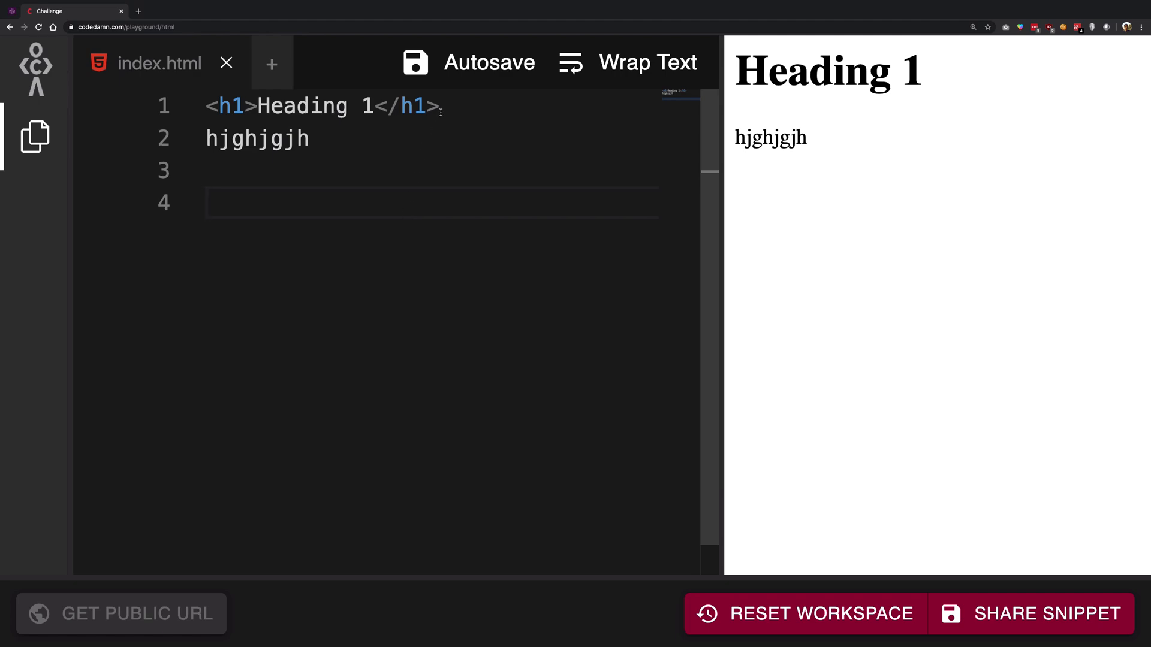
# Step: Inspect the heading line and the rendered stray text in the preview
pyautogui.tripleClick(322, 106)
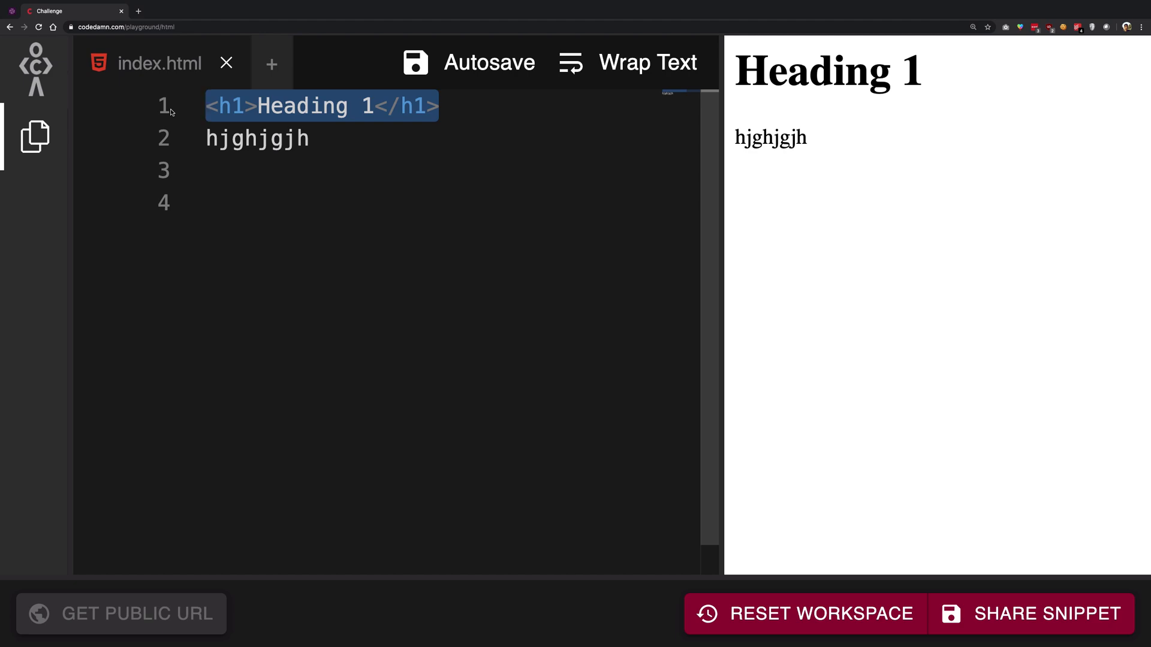
pyautogui.doubleClick(812, 71)
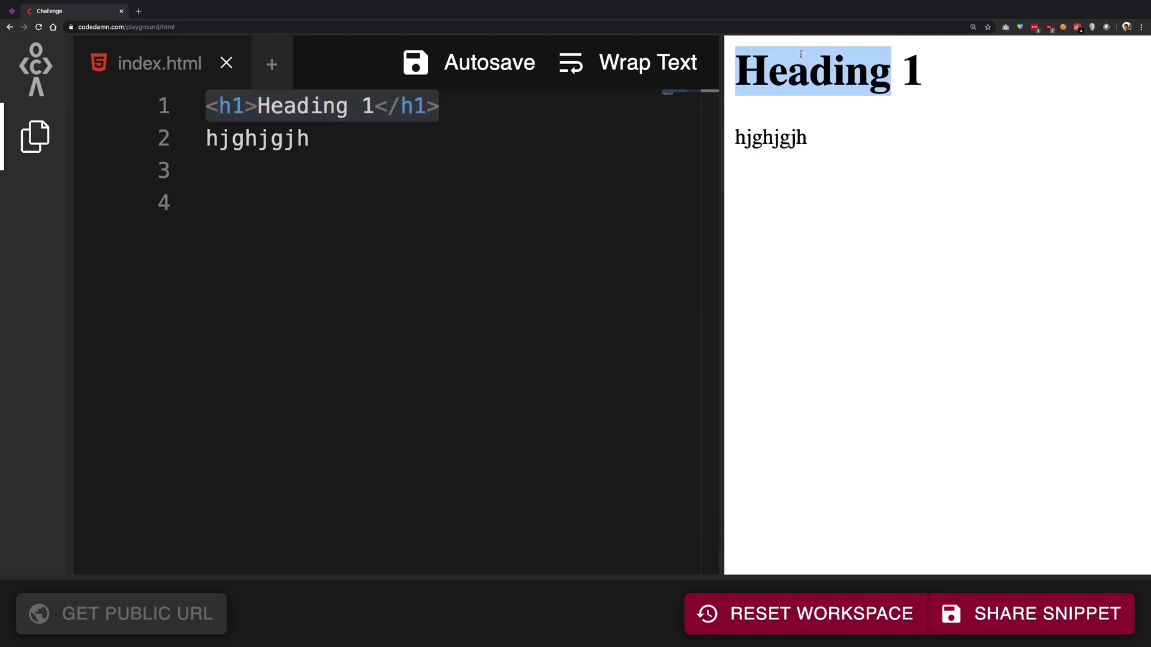
pyautogui.click(310, 139)
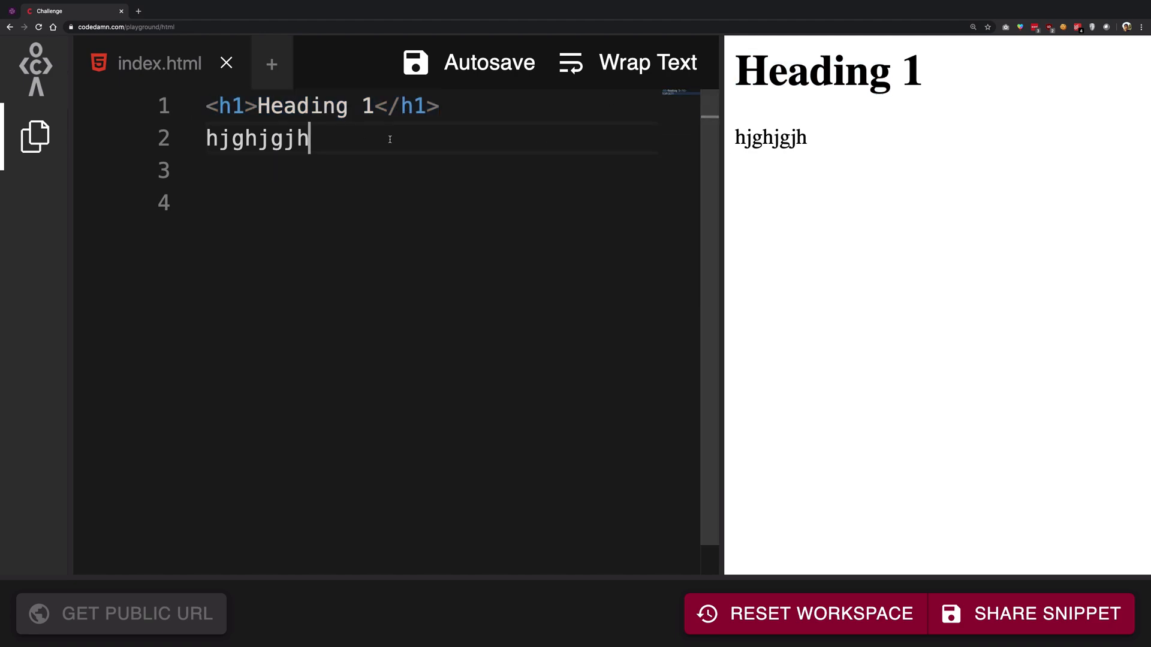
pyautogui.doubleClick(826, 71)
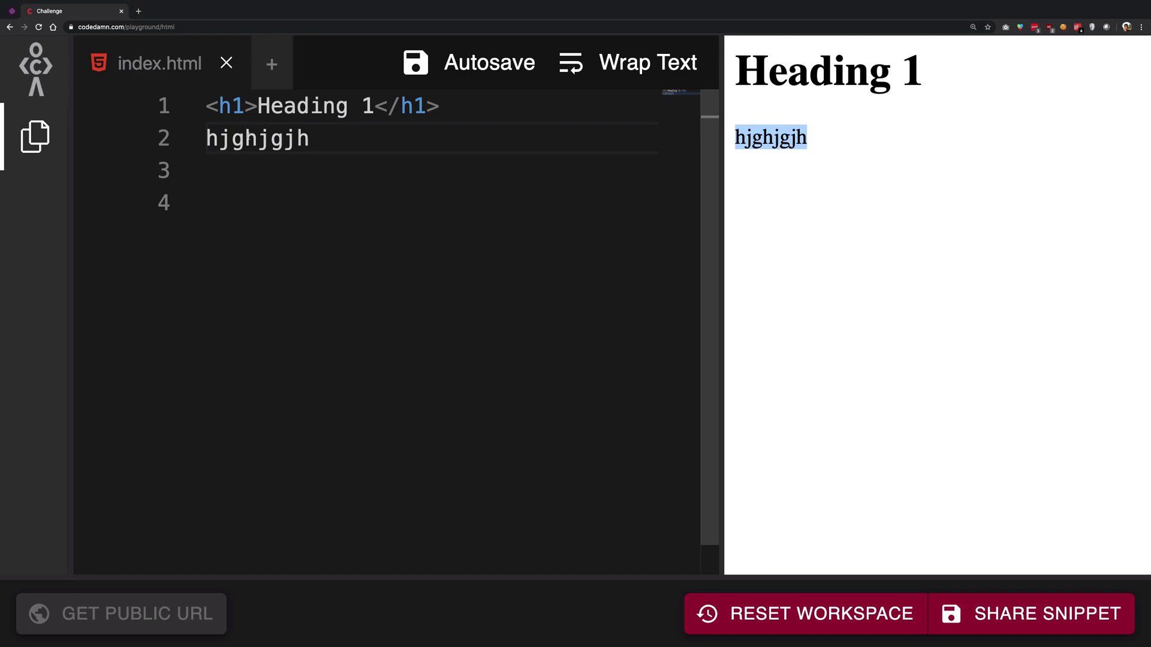
# Step: Wrap the stray hjghjgjh text in a paragraph, then delete it so only the h1 heading remains
pyautogui.click(208, 138)
pyautogui.write('<p>')
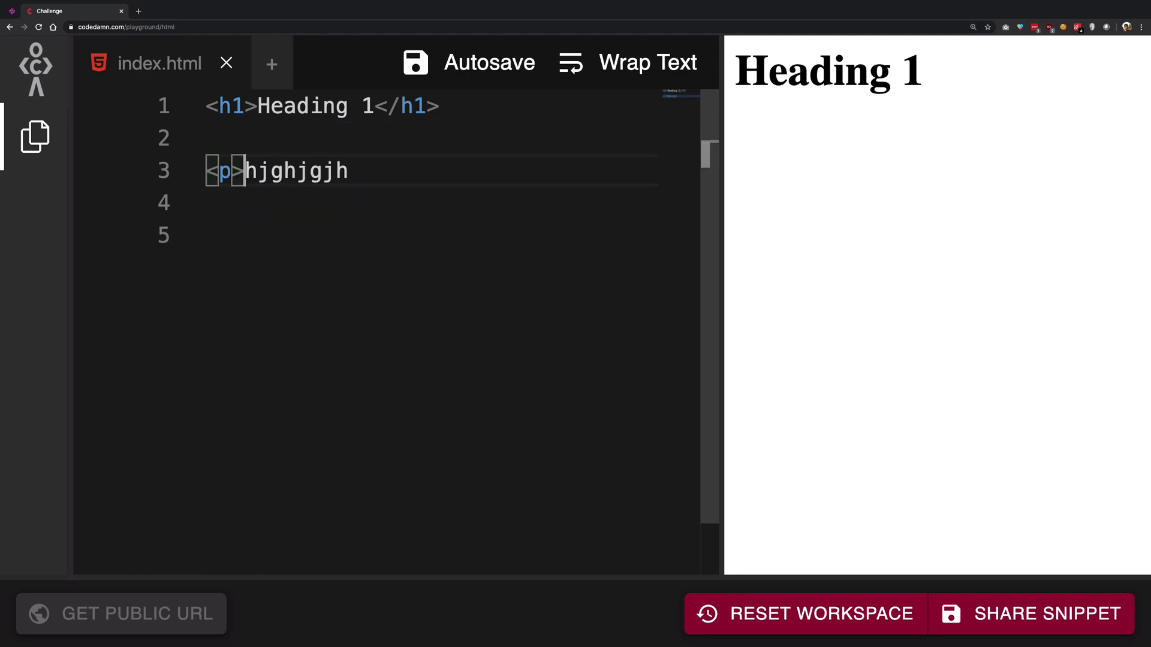
pyautogui.write('</p>')
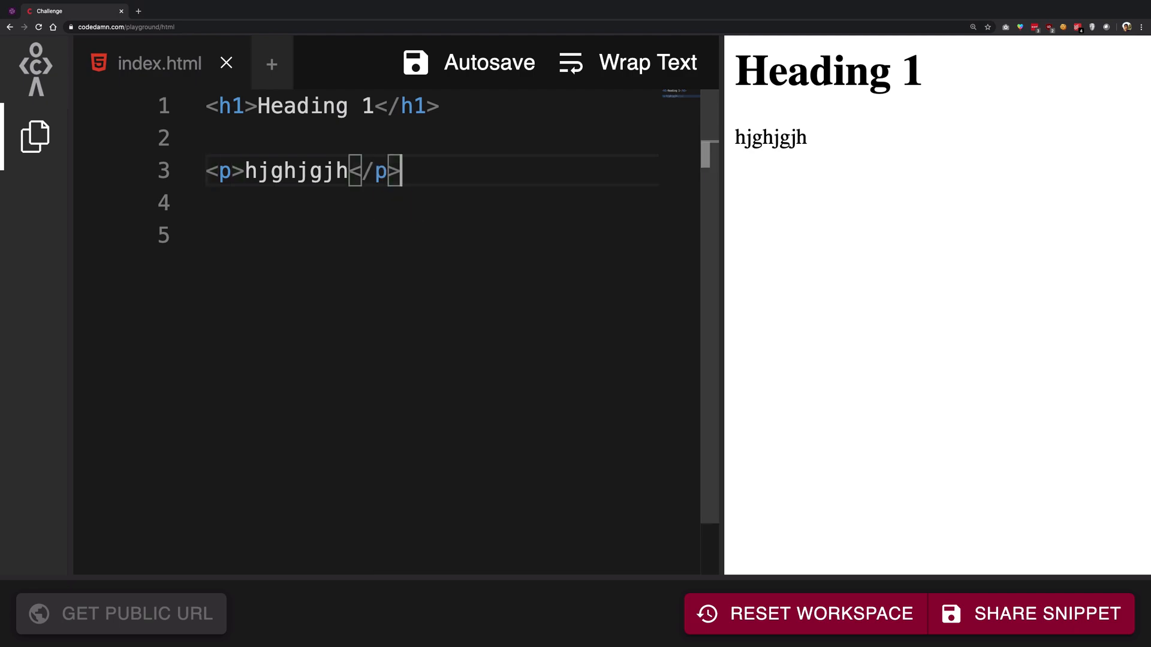
pyautogui.doubleClick(297, 172)
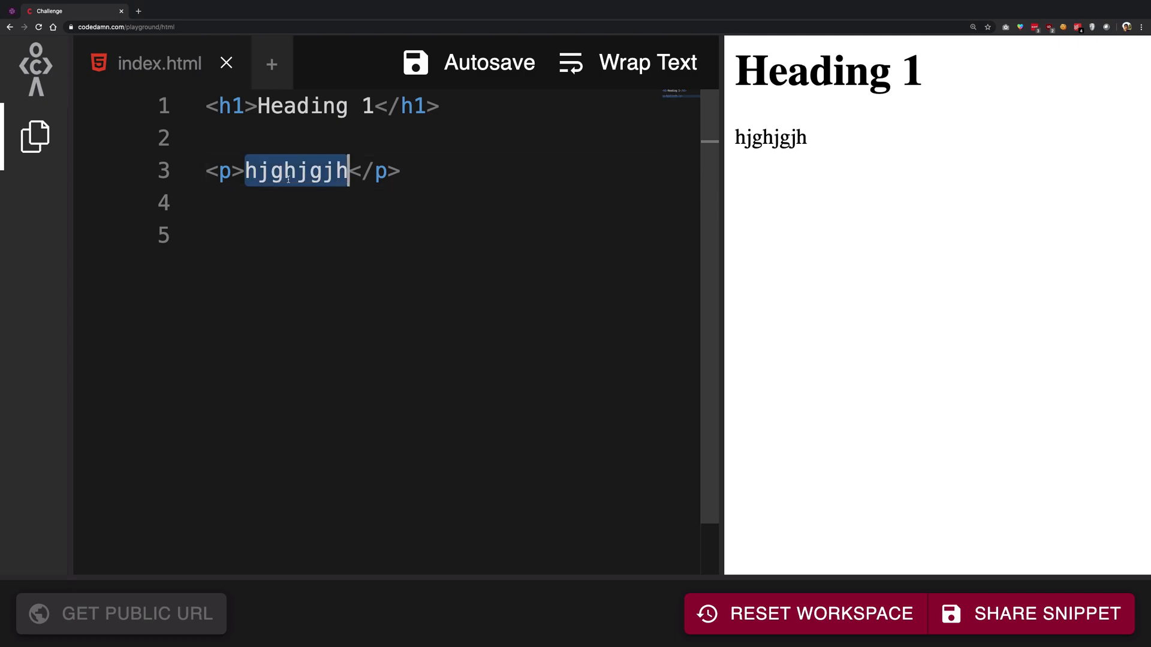
pyautogui.press('Delete')
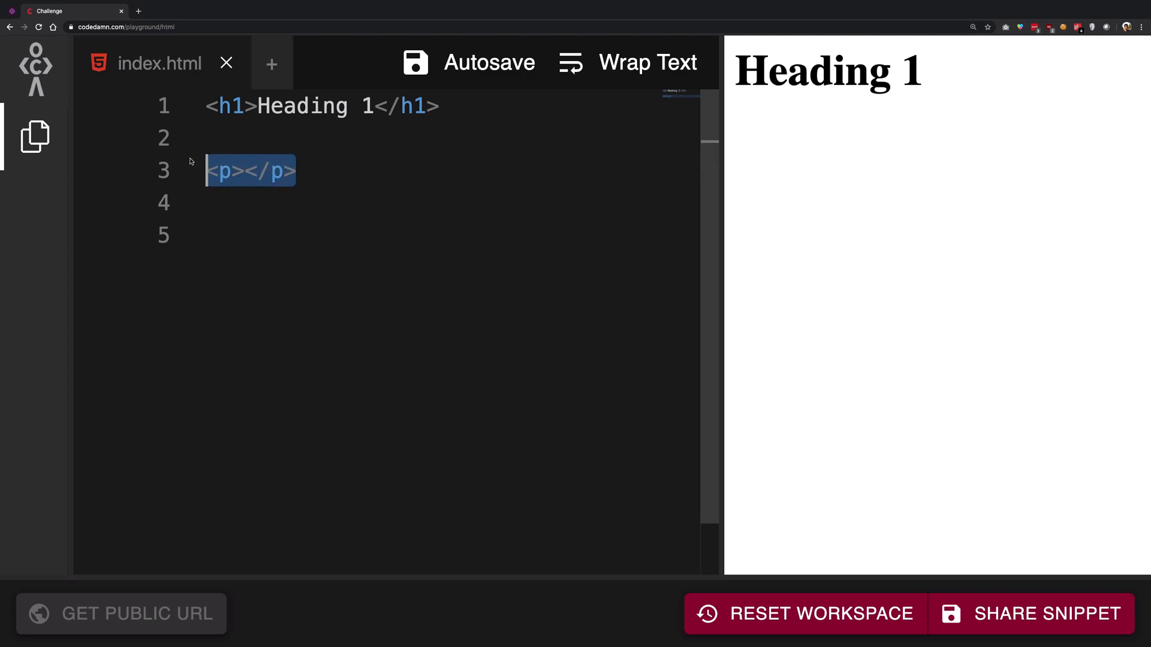
pyautogui.write('hjghjgjh')
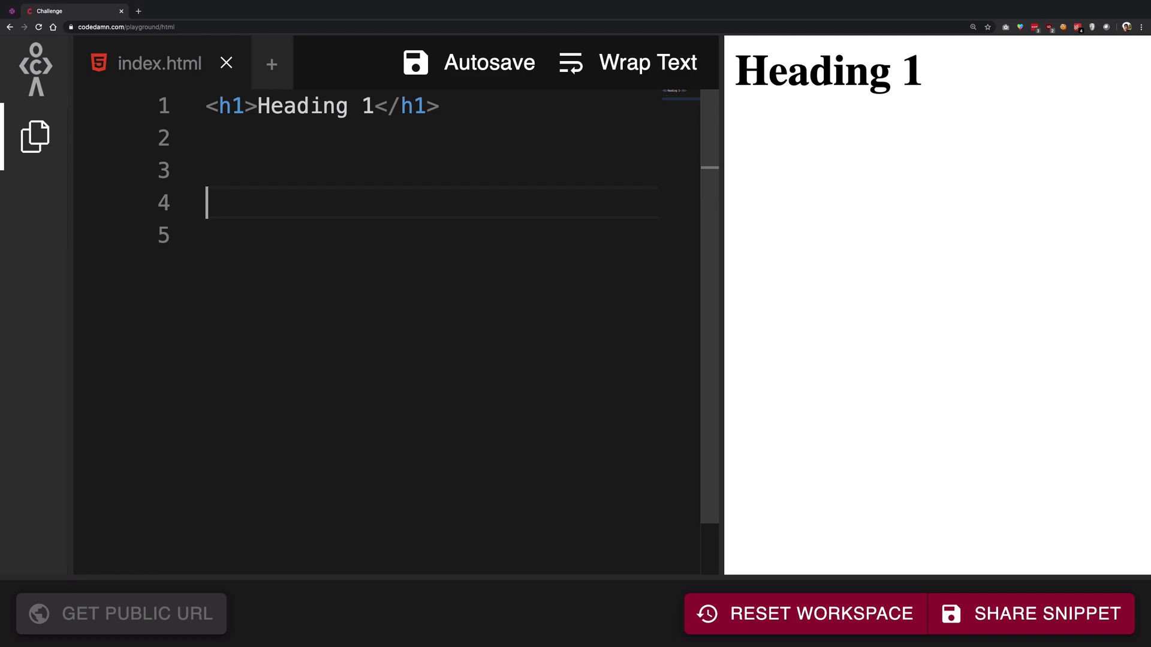
# Step: Add the untagged lines 'This line of text' and 'This line of text as well' below the heading
pyautogui.write('RT')
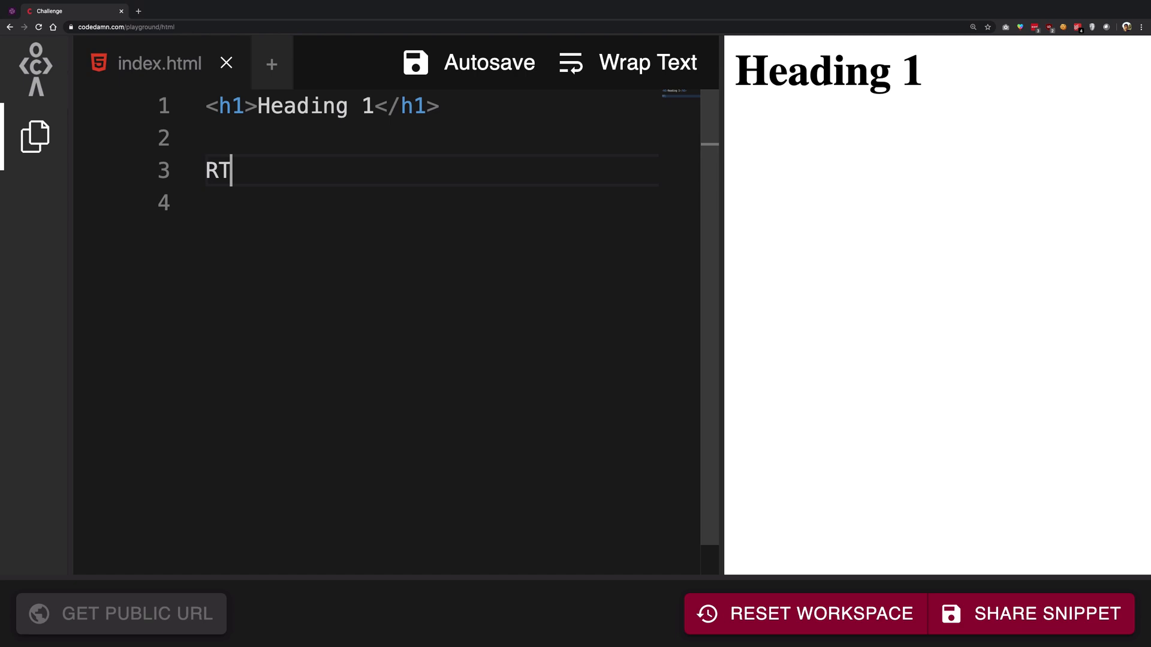
pyautogui.write('This line of t')
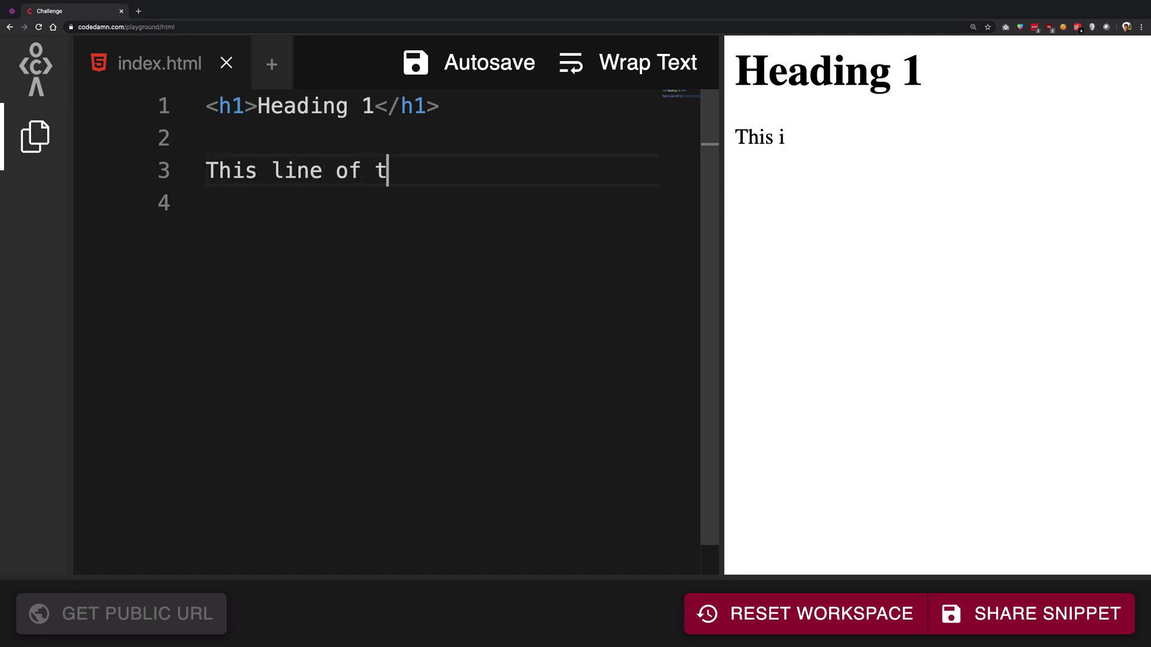
pyautogui.write('ext')
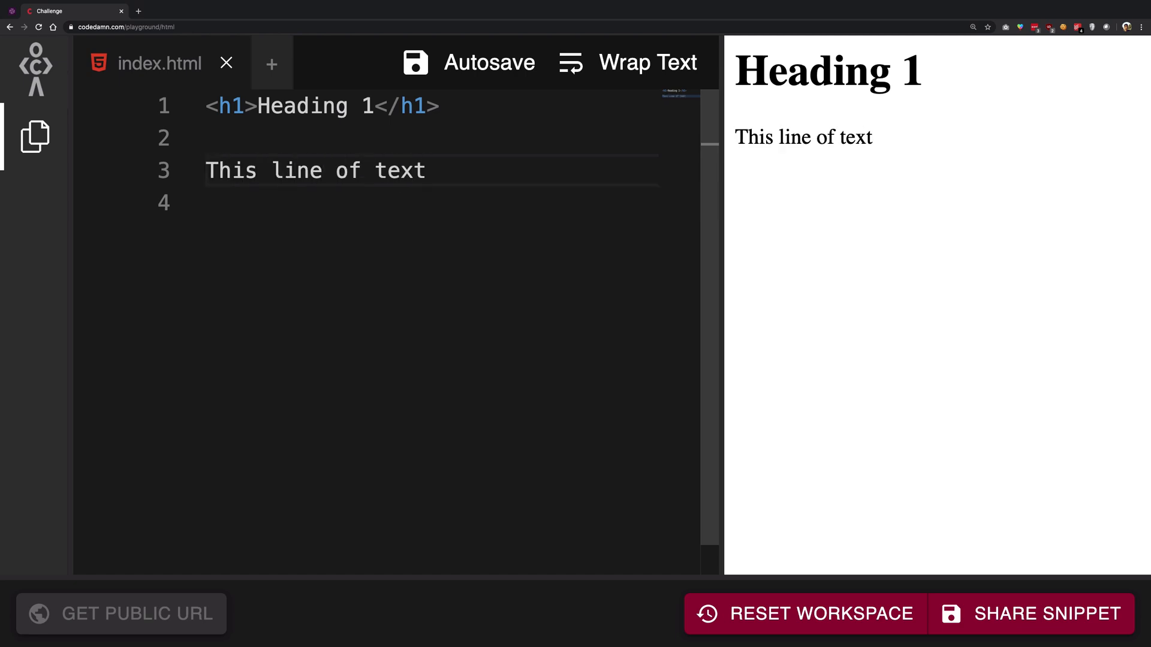
pyautogui.write('This line fo')
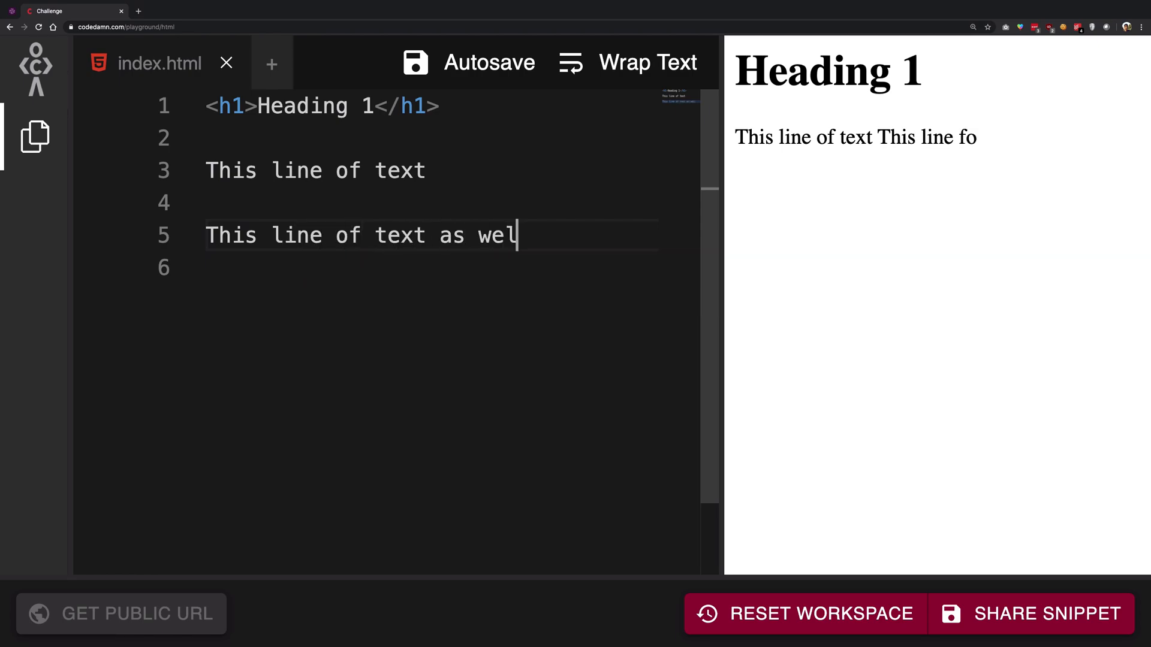
pyautogui.write('l')
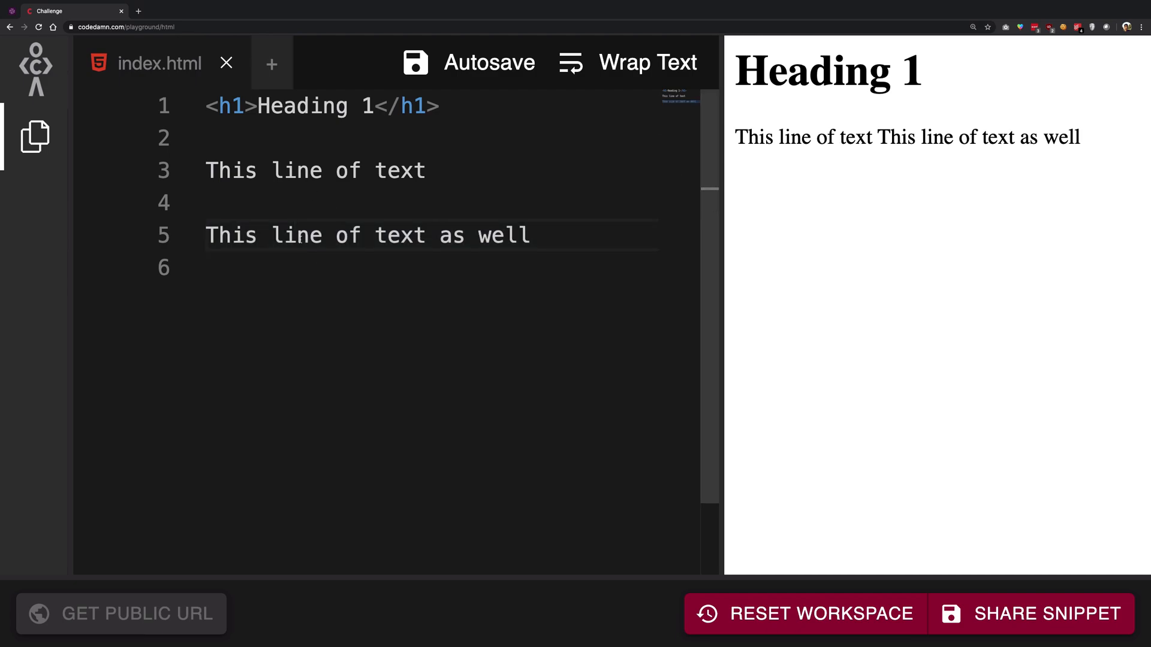
pyautogui.moveTo(315, 170); pyautogui.dragTo(401, 235)
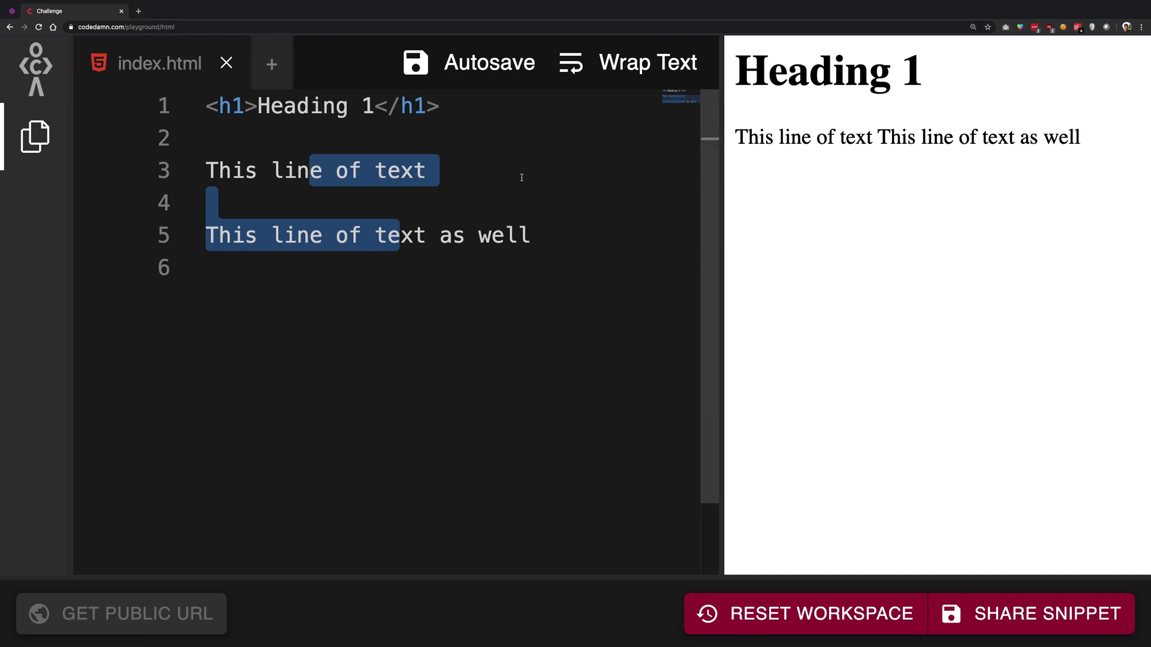
# Step: Wrap each text line in <p></p> and end the first sentence with a period
pyautogui.click(522, 171)
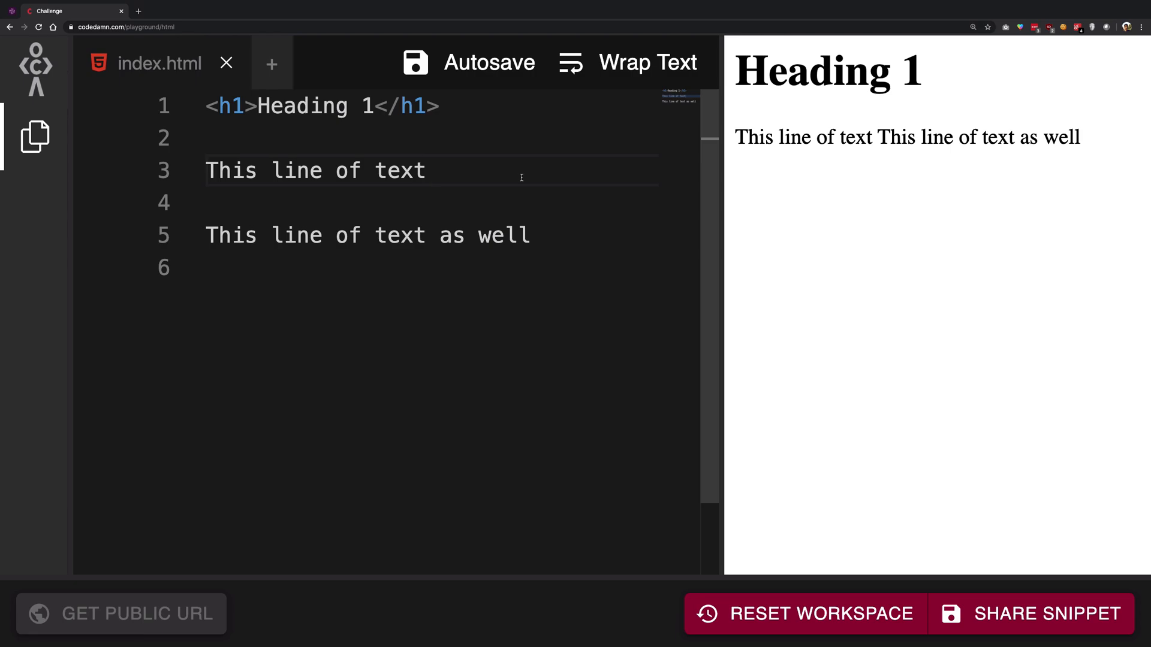
pyautogui.write('<p>')
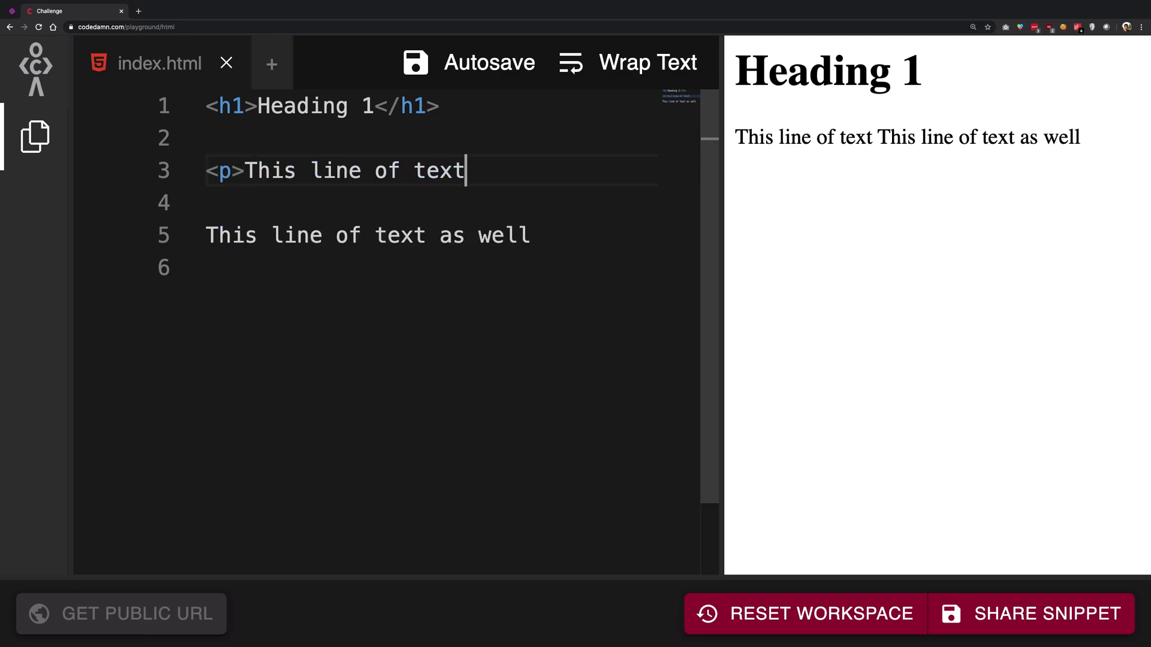
pyautogui.write('</p>')
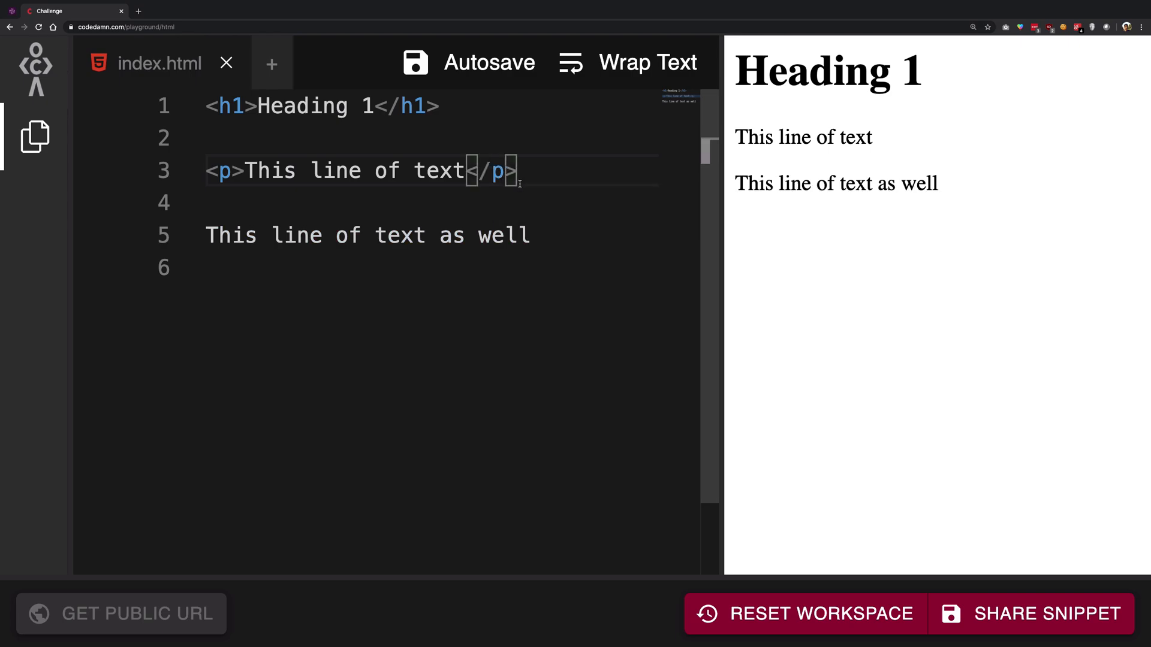
pyautogui.click(231, 235)
pyautogui.write('<p>')
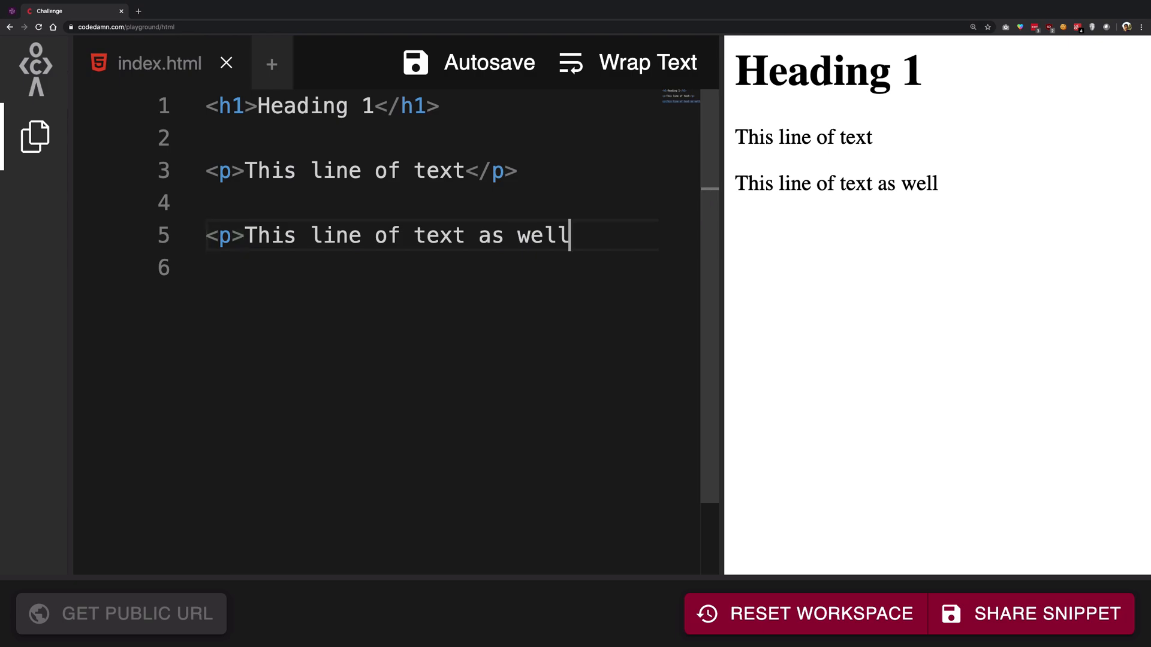
pyautogui.write('</p>')
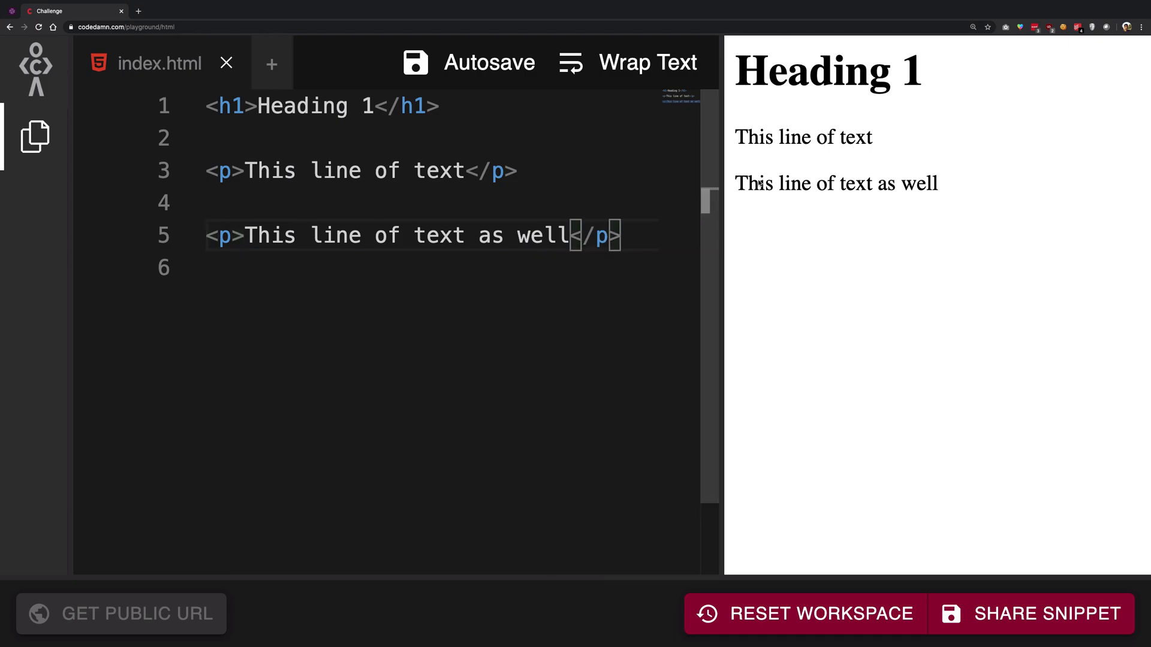
pyautogui.moveTo(744, 192)
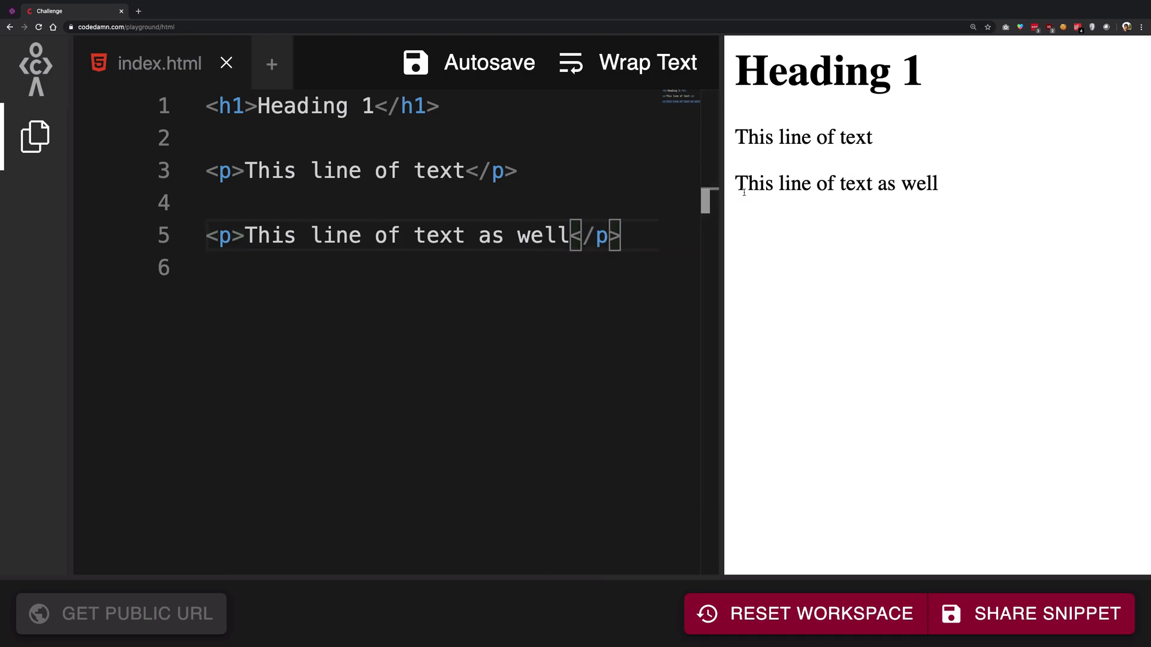
pyautogui.write('.')
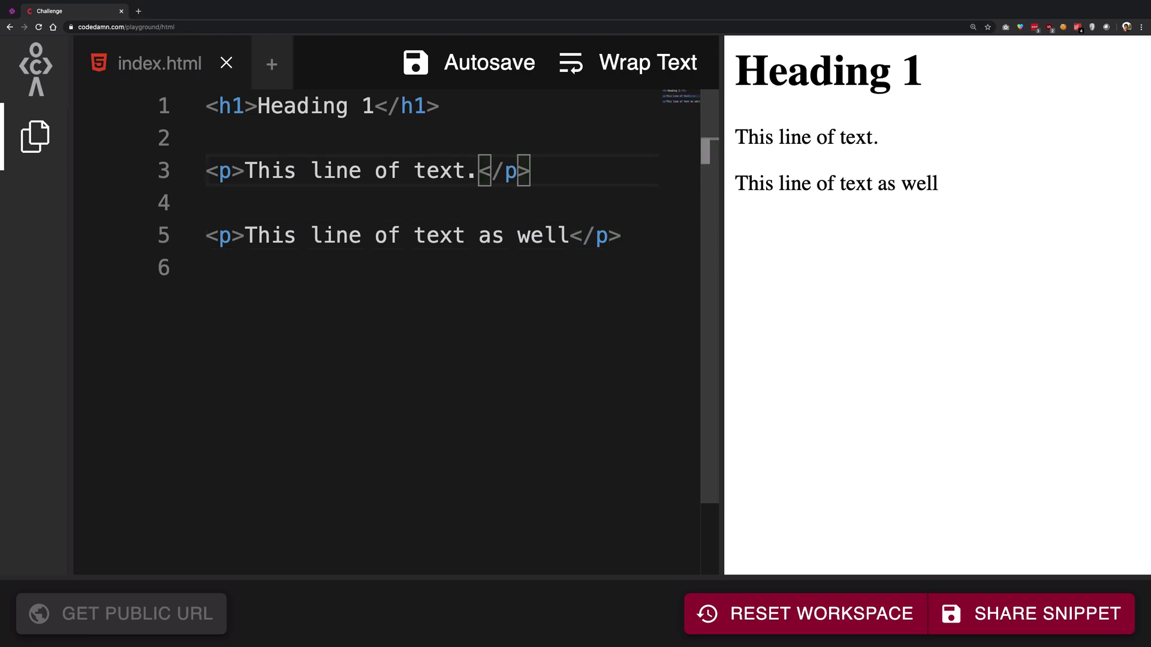
# Step: Repeat 'This line of text.' inside the first paragraph to lengthen it
pyautogui.moveTo(247, 171); pyautogui.dragTo(476, 170)
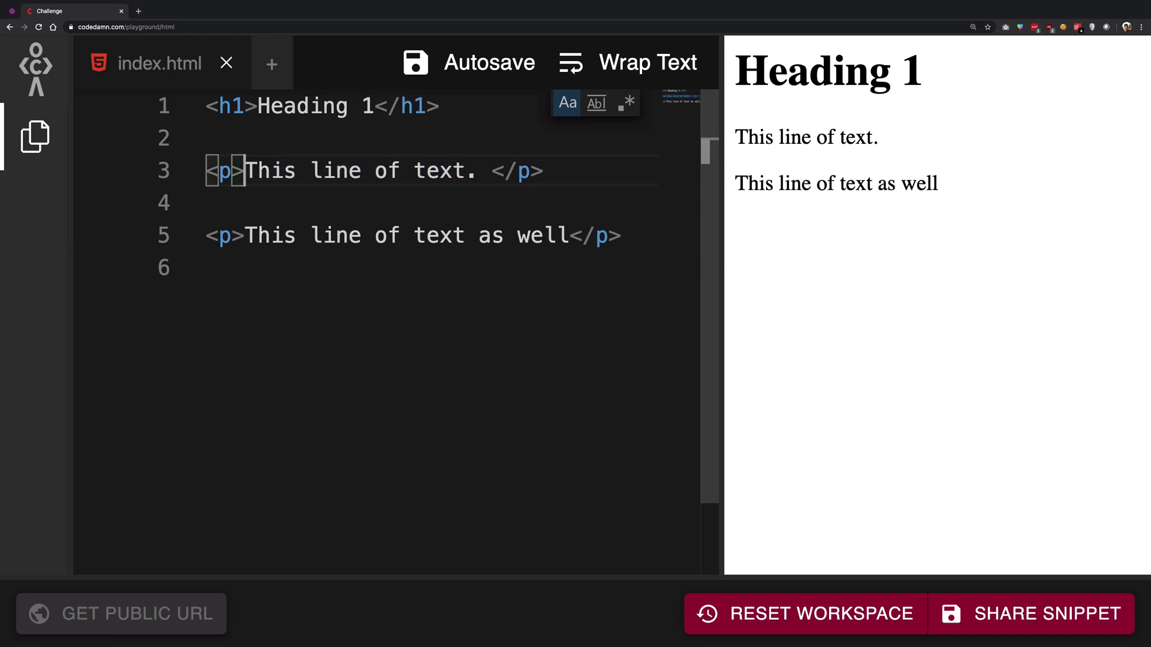
pyautogui.moveTo(299, 170); pyautogui.dragTo(484, 170)
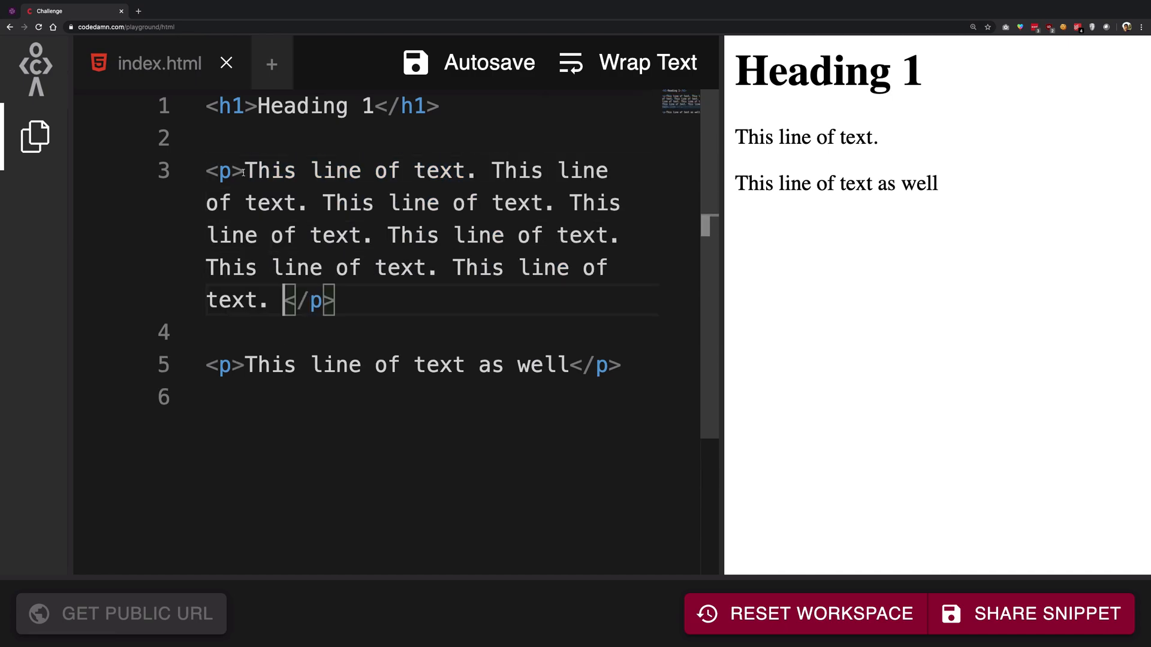
pyautogui.write('This line of text.')
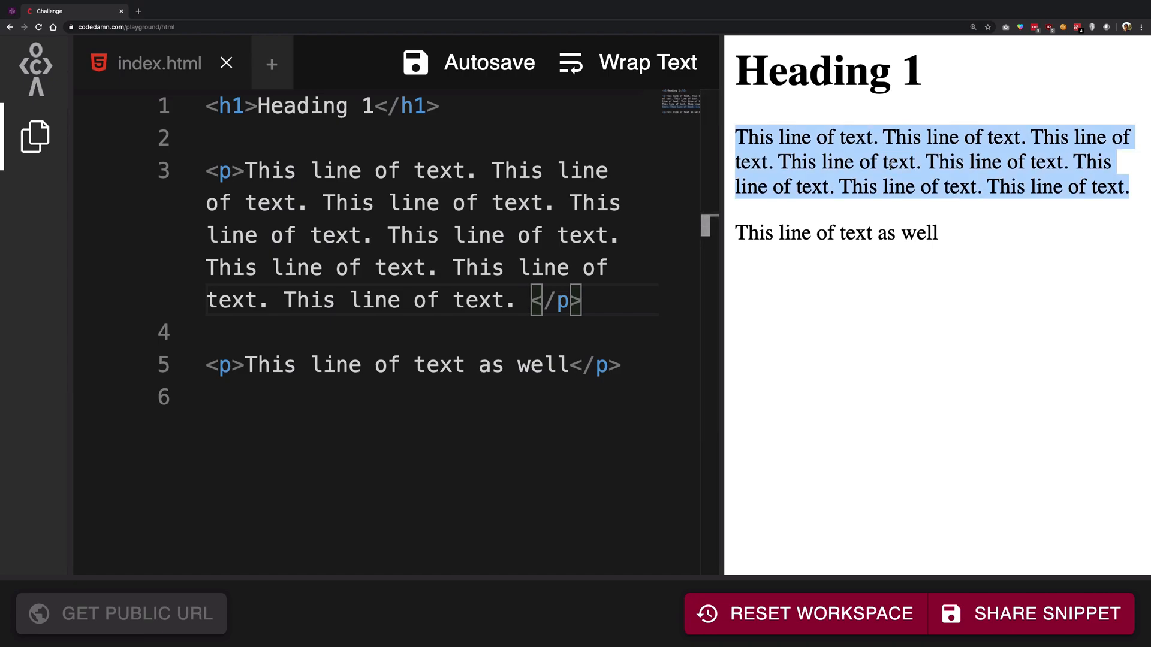
# Step: Repeat 'This line of text as well' three times inside the second paragraph
pyautogui.doubleClick(406, 364)
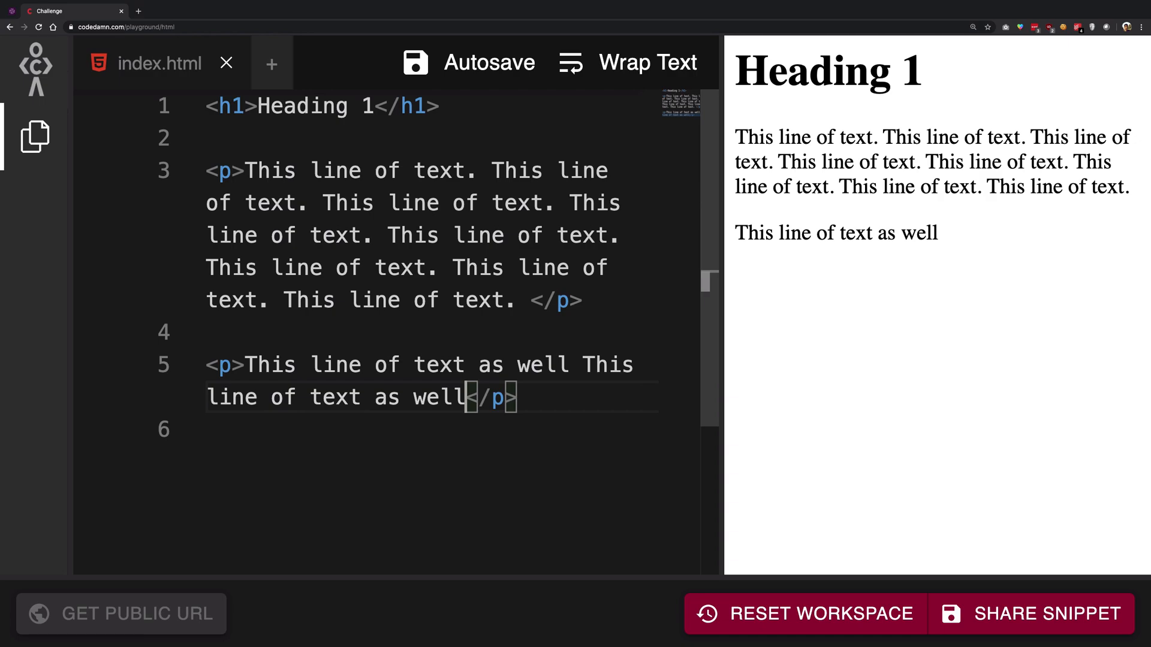
pyautogui.write('This line of text as wellThis line of text as wellThis line of text as well')
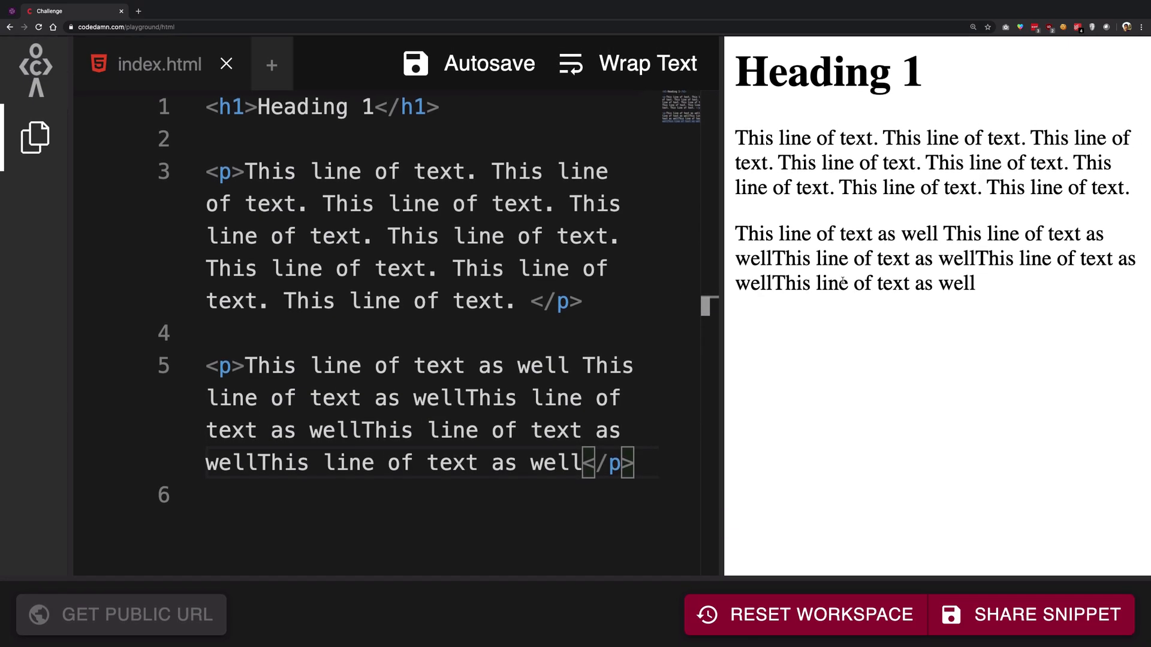
pyautogui.click(352, 364)
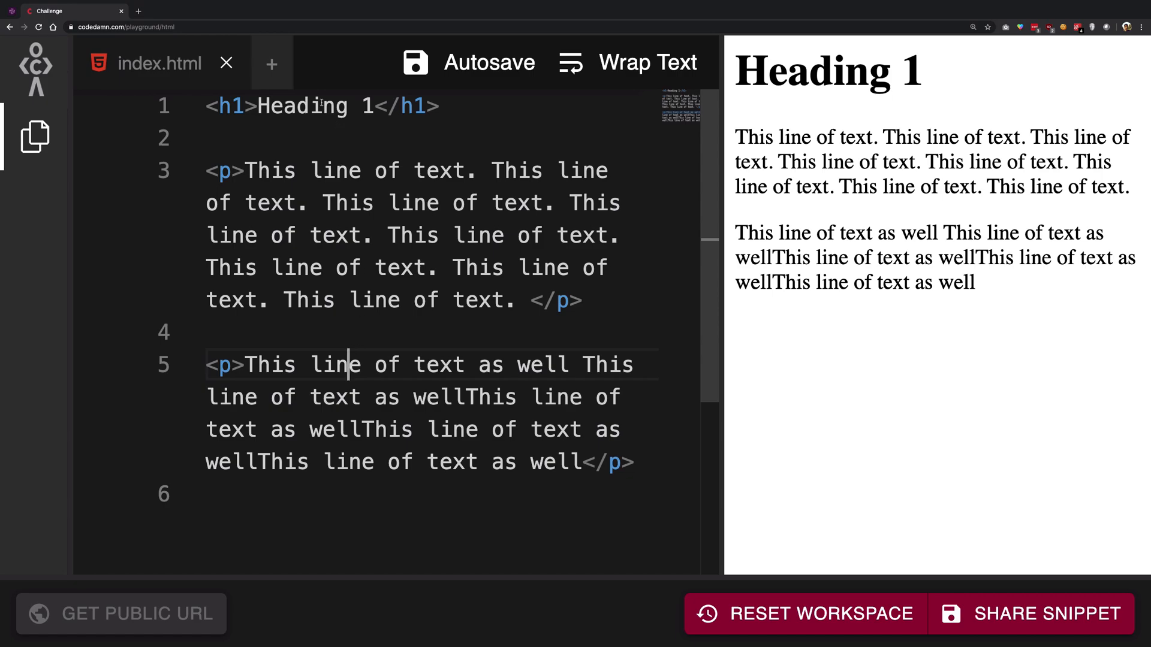